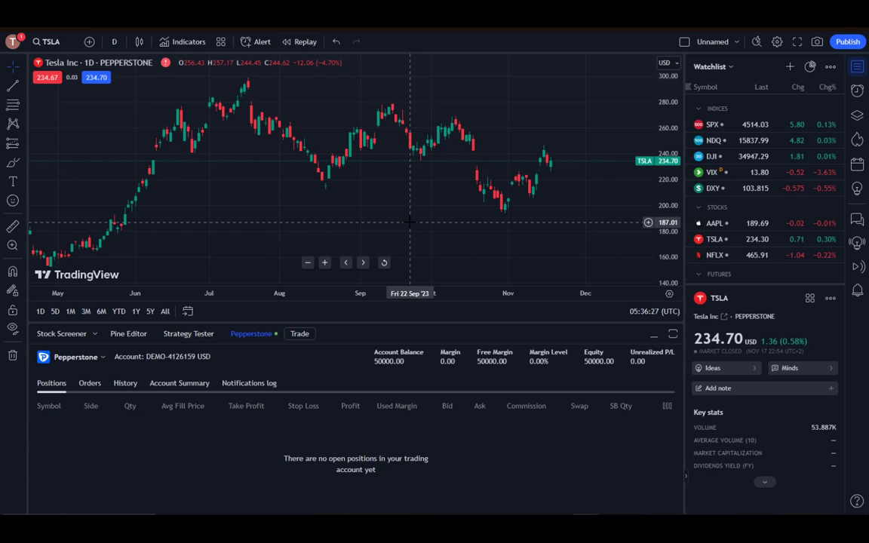
mouse_move(304, 147)
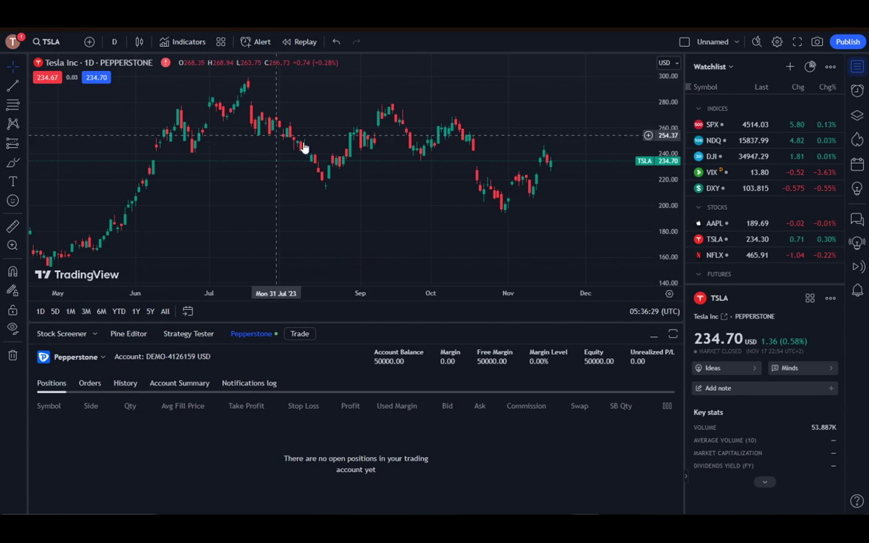
mouse_move(495, 129)
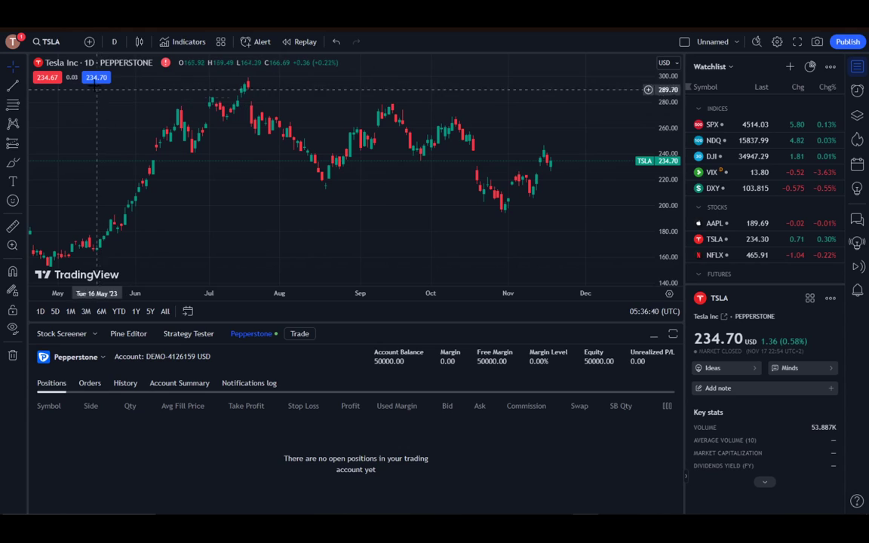
Preview and close the TSLA order ticket, check trading accounts, and return to the Funds page.
left_click(299, 334)
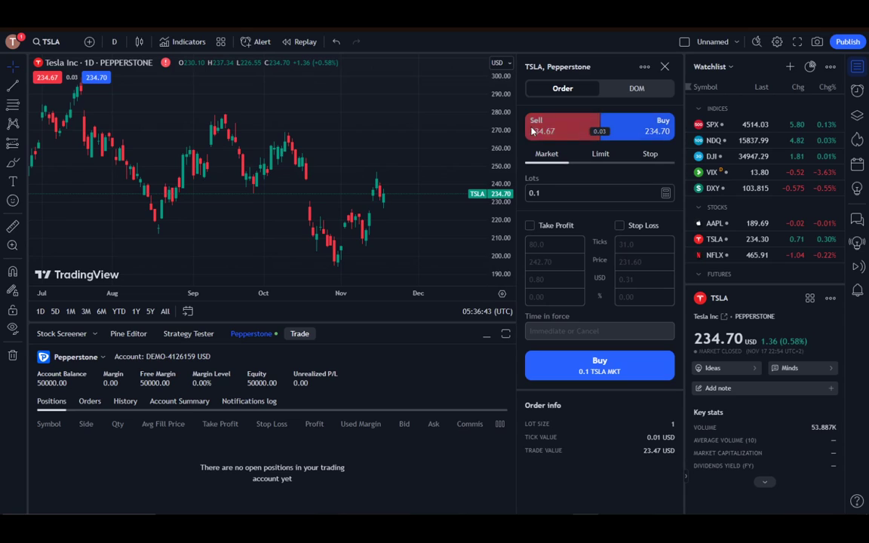
mouse_move(632, 148)
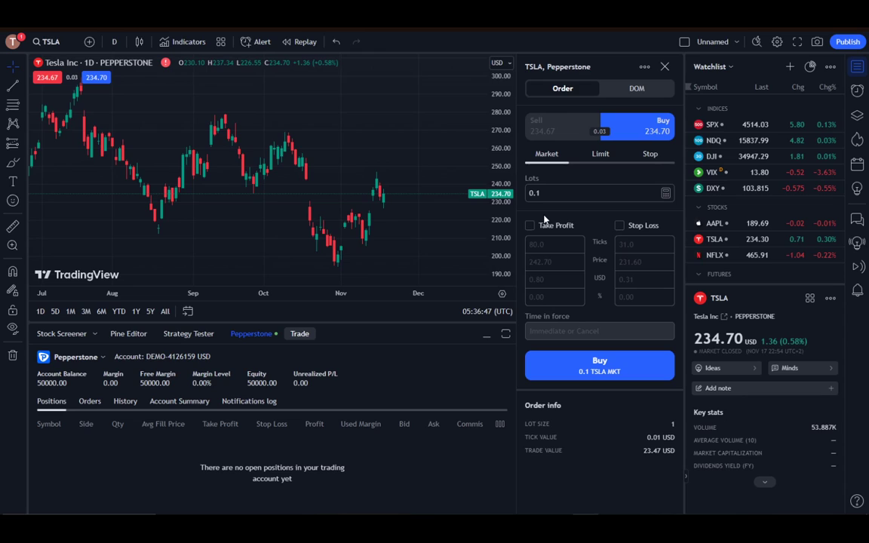
left_click(662, 67)
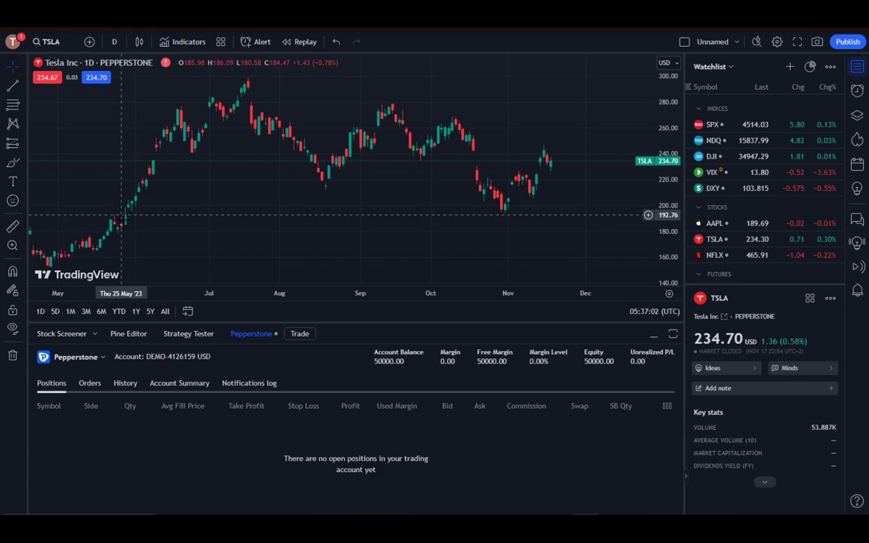
mouse_move(204, 111)
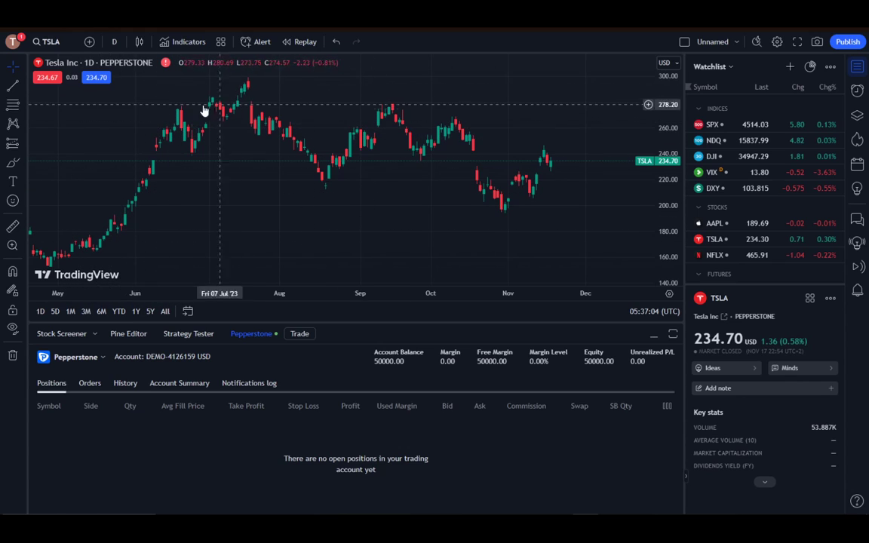
mouse_move(185, 142)
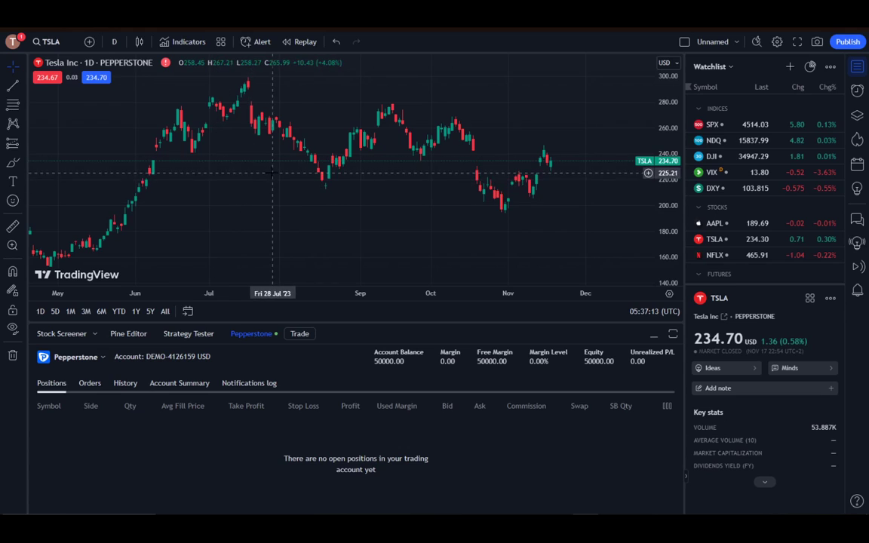
mouse_move(195, 157)
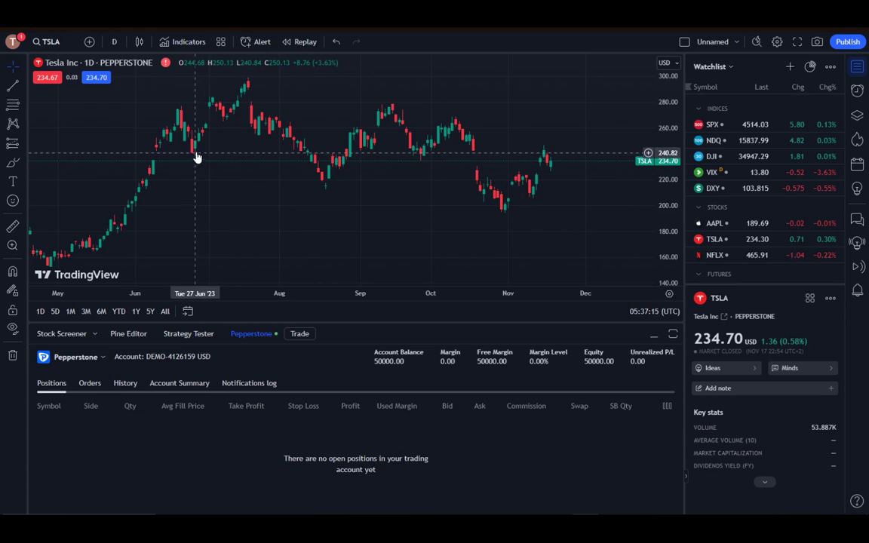
mouse_move(298, 102)
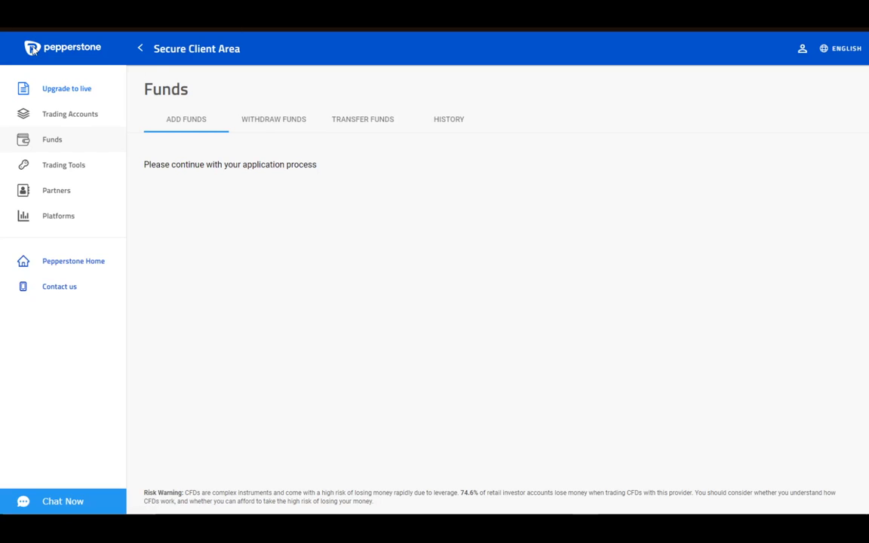
mouse_move(87, 121)
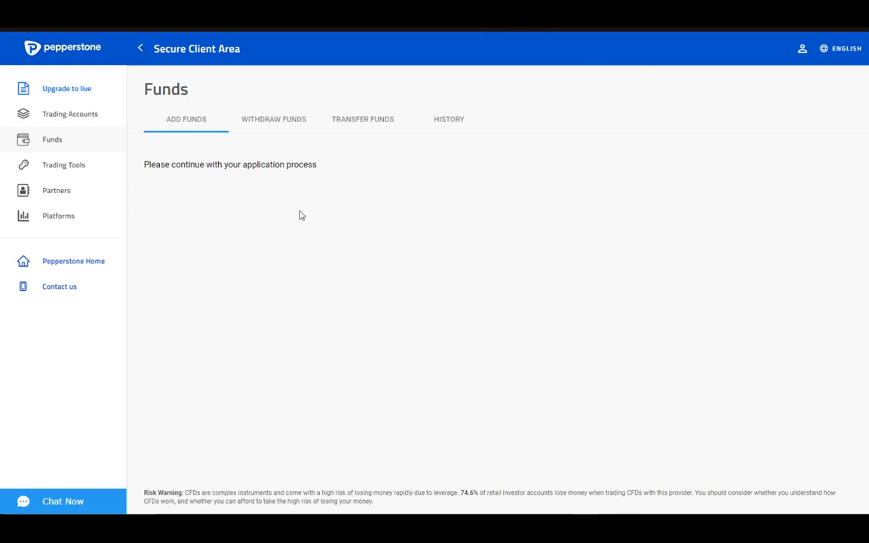
left_click(69, 114)
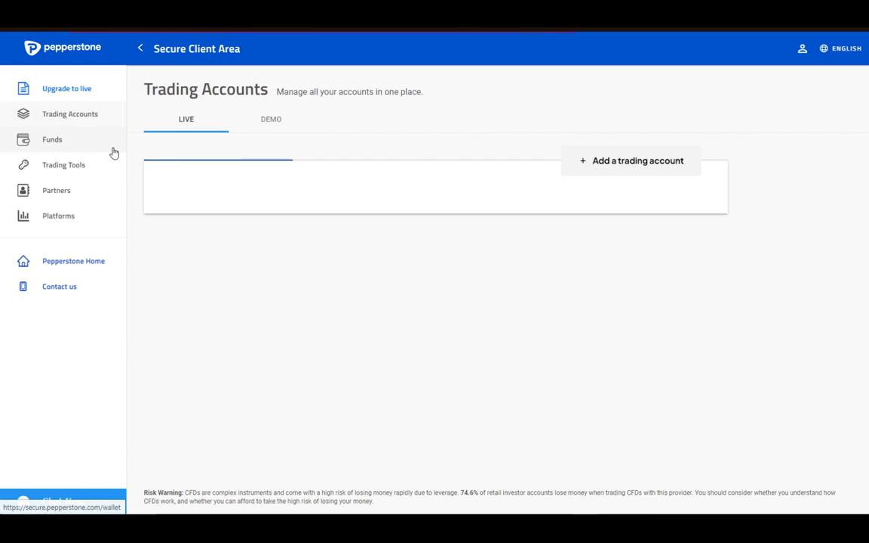
left_click(52, 139)
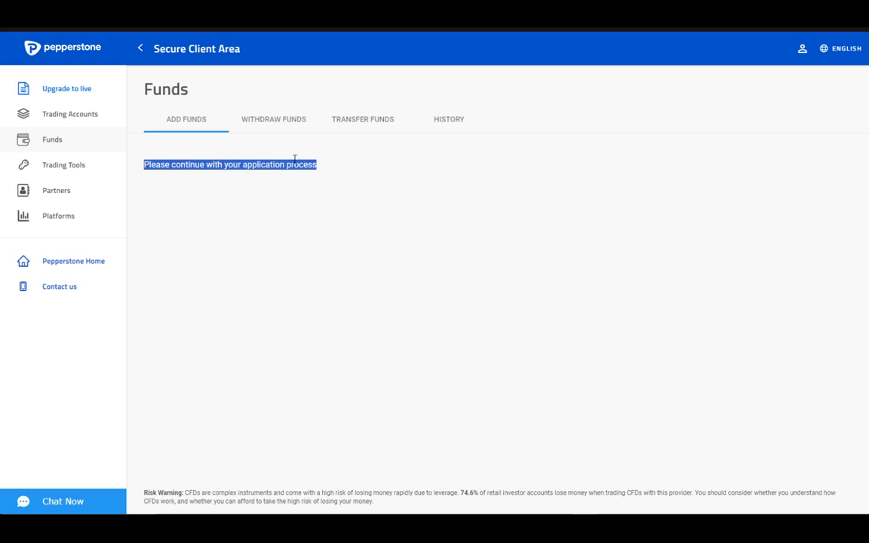
Highlight the application-process message, then view the Withdraw Funds and Transfer Funds sections.
left_click_drag(210, 164, 317, 164)
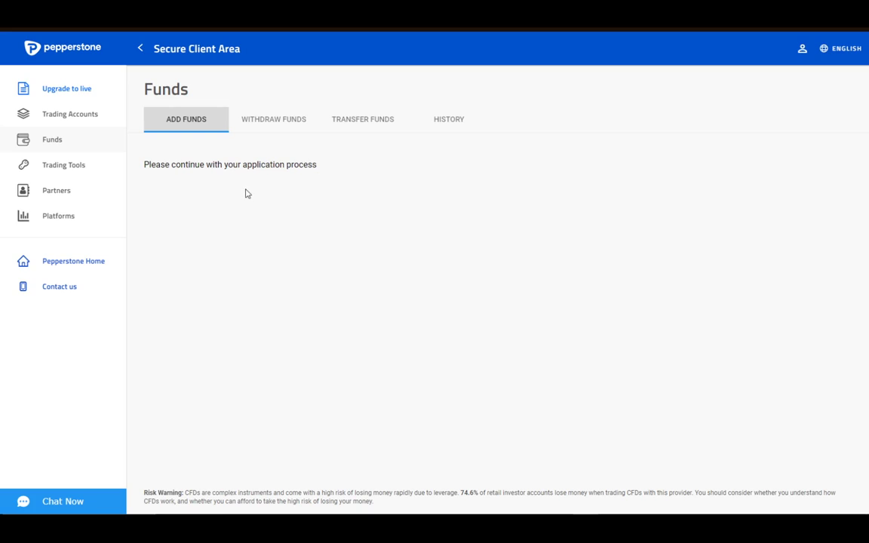
mouse_move(181, 200)
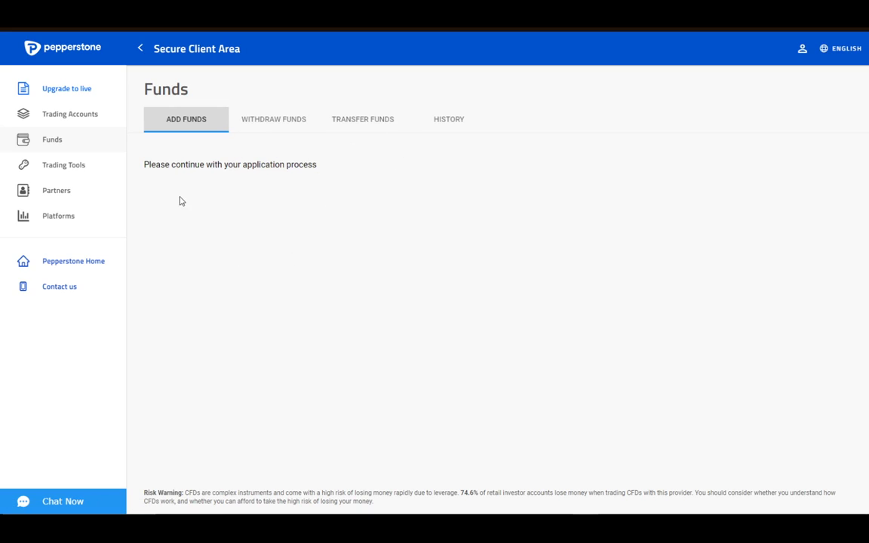
mouse_move(188, 277)
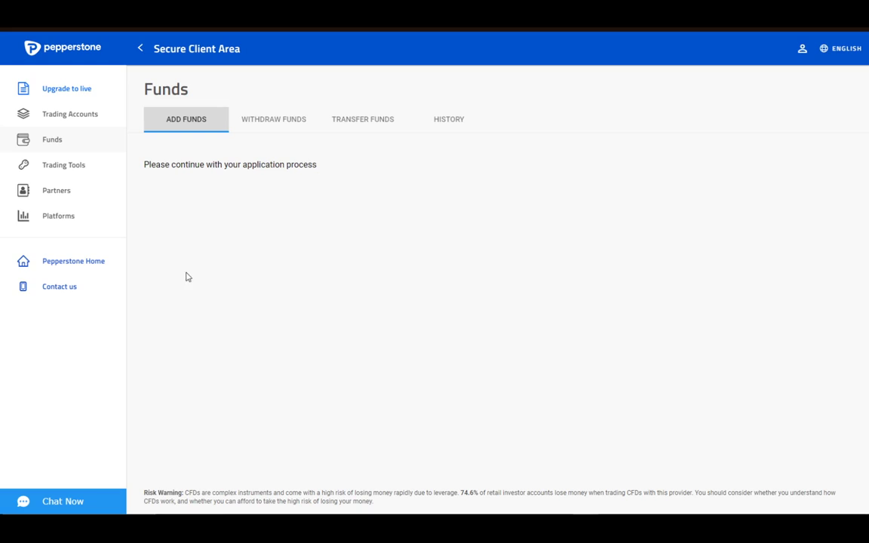
mouse_move(370, 145)
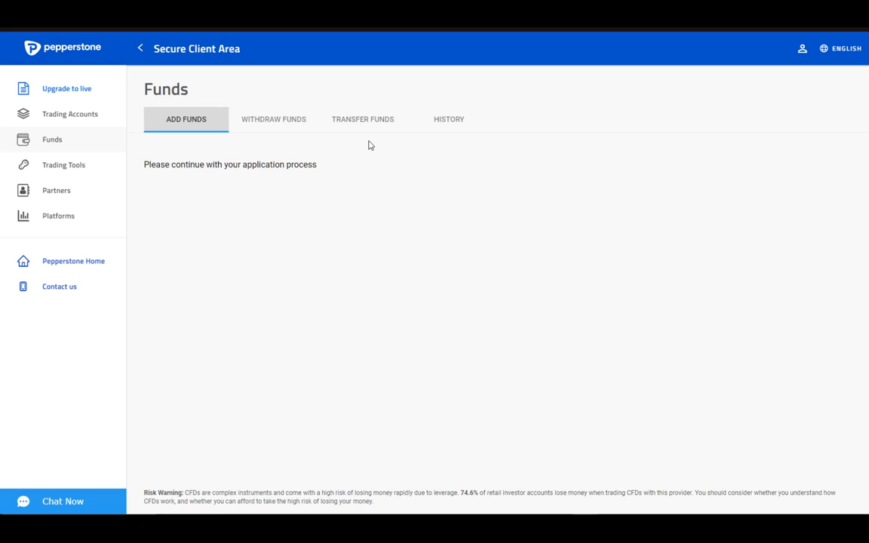
left_click(273, 119)
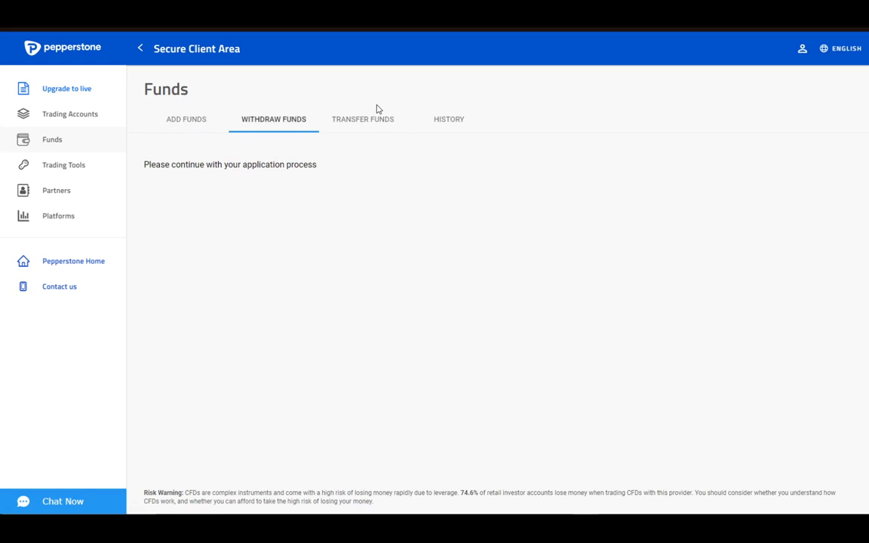
left_click(363, 119)
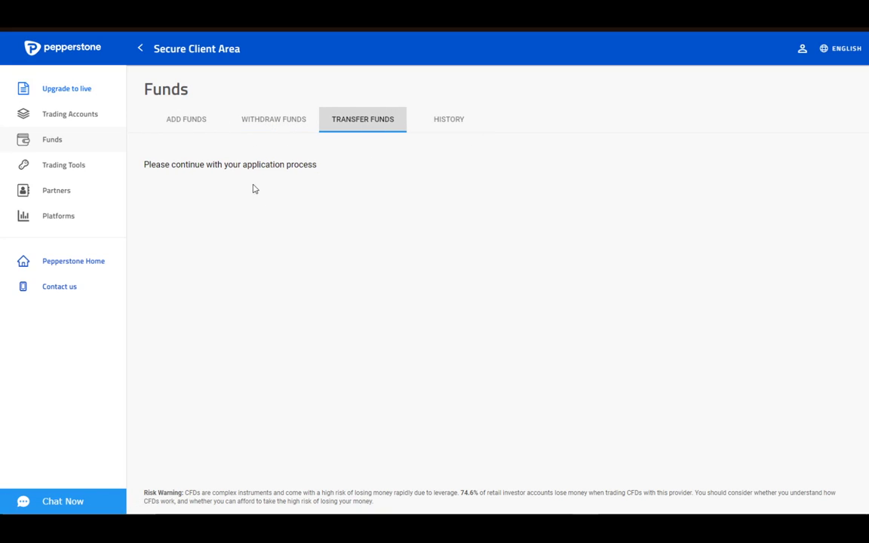
mouse_move(227, 257)
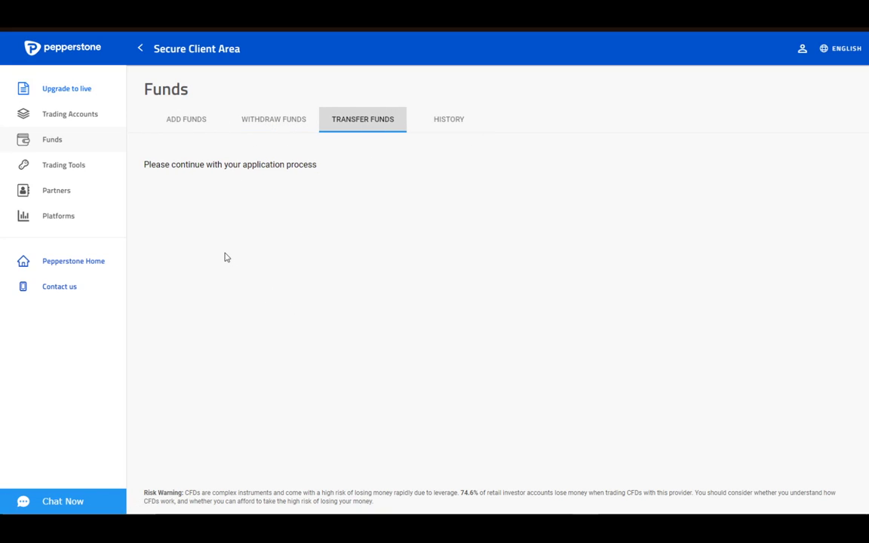
mouse_move(218, 244)
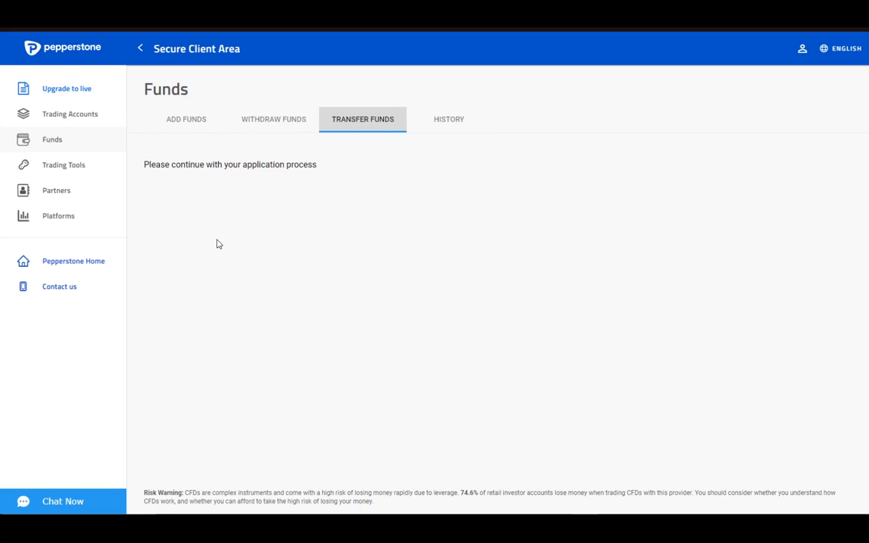